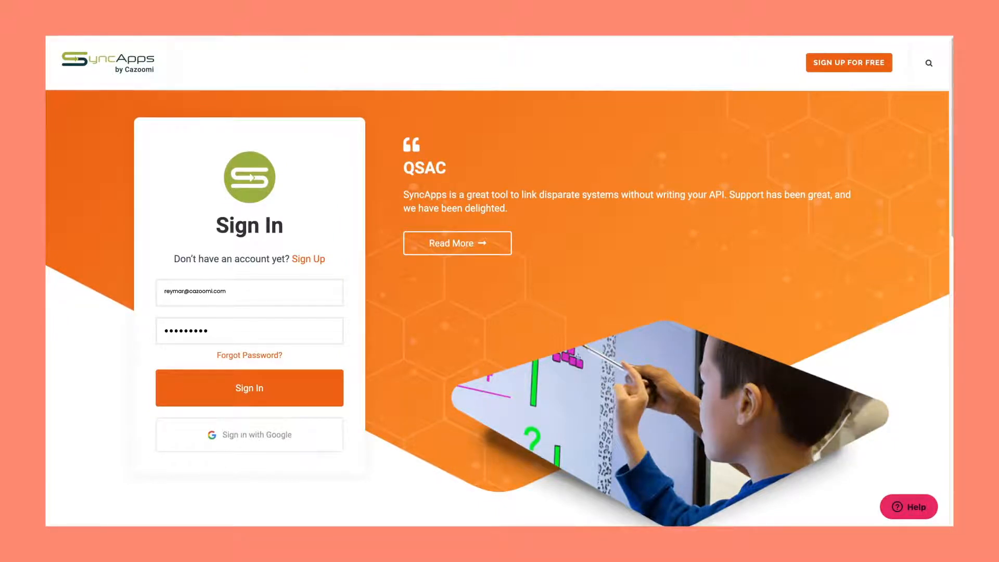
- Sign in to SyncApps and view the empty Sync Profiles list
{"action": "left_click", "coordinate": [249, 388]}
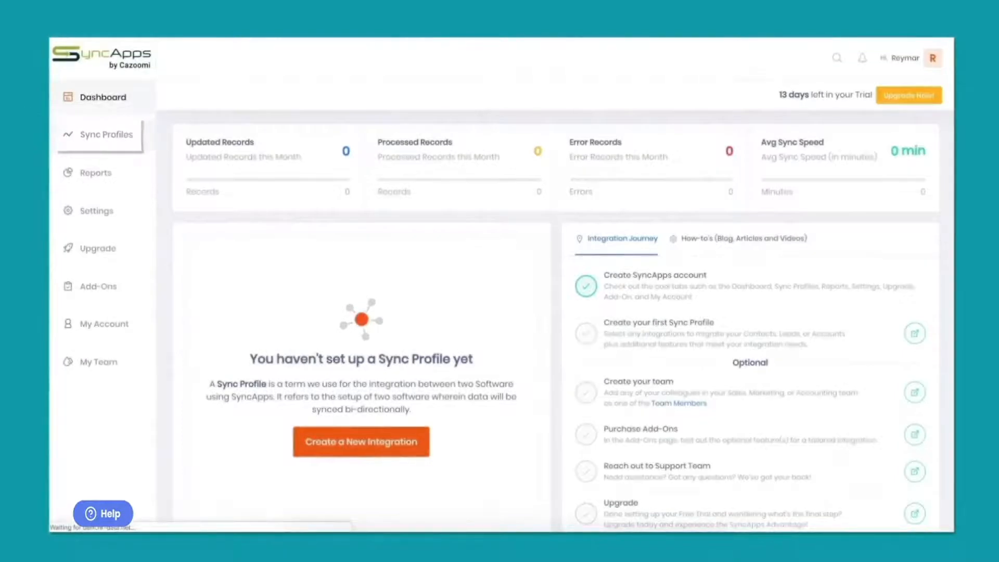
{"action": "left_click", "coordinate": [106, 134]}
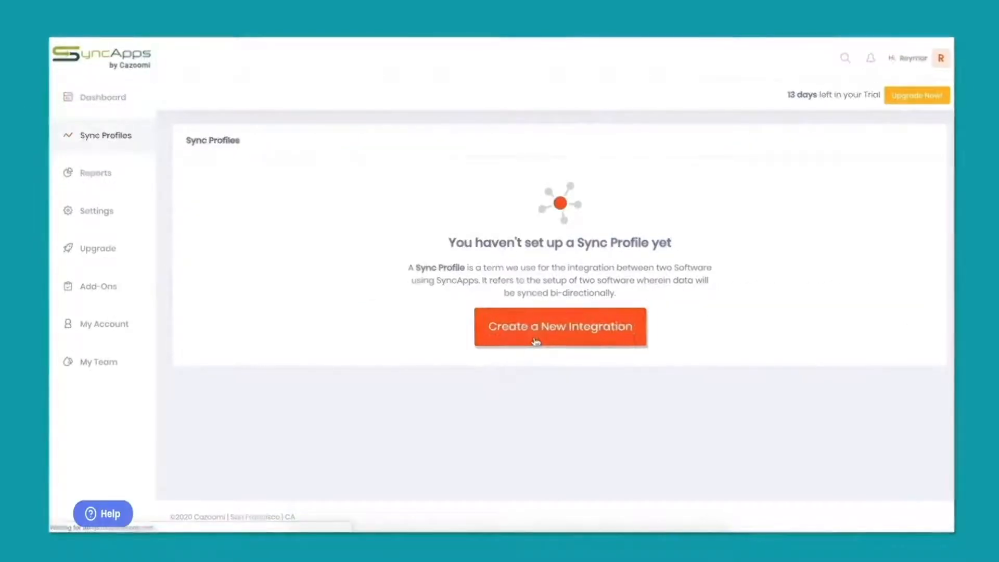
- Create a new integration named 'Salesforce to Constant Contact' using the Salesforce–Constant Contact pairing
{"action": "left_click", "coordinate": [560, 327]}
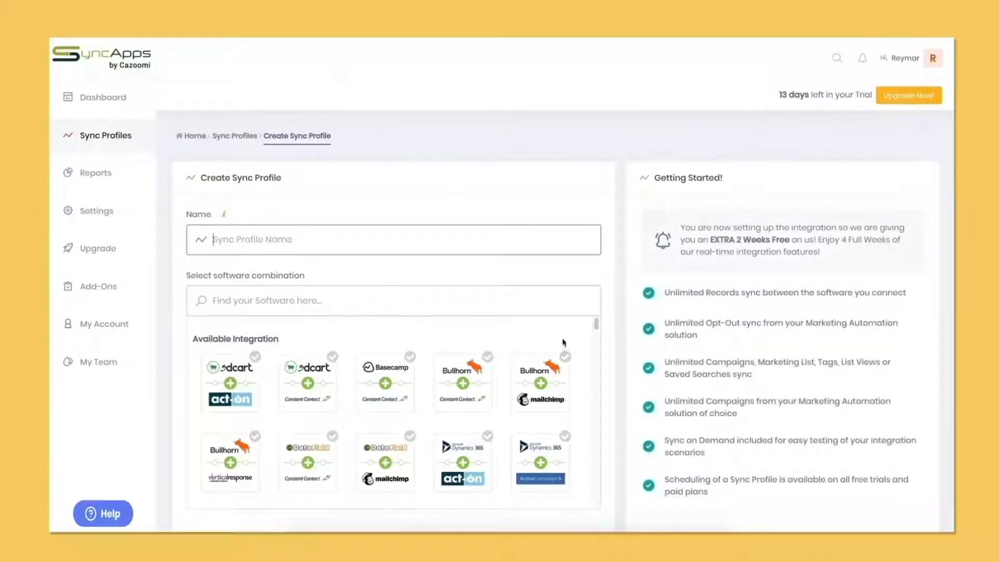
{"action": "type", "text": "Salesforce to Constant Contact"}
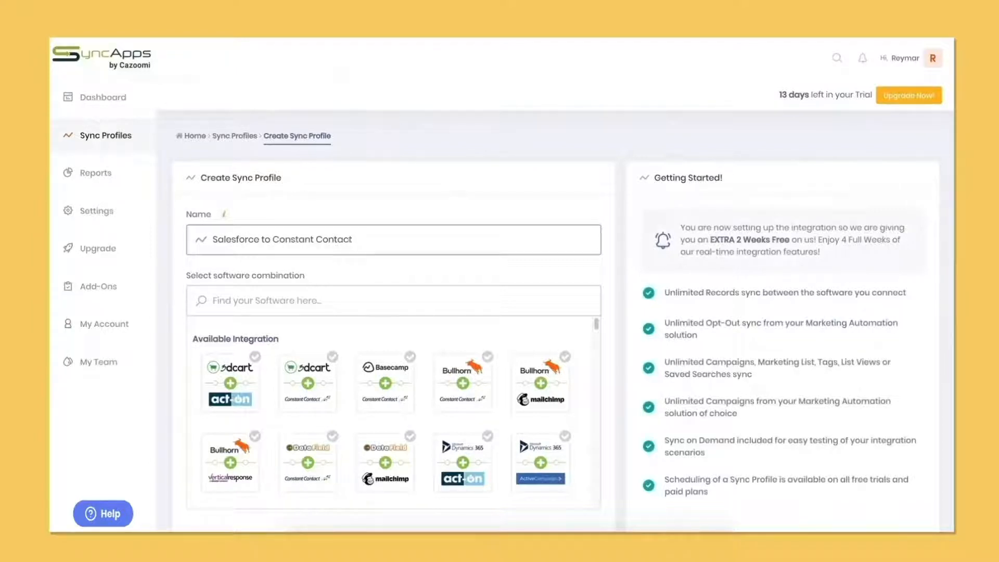
{"action": "type", "text": "salesforce to"}
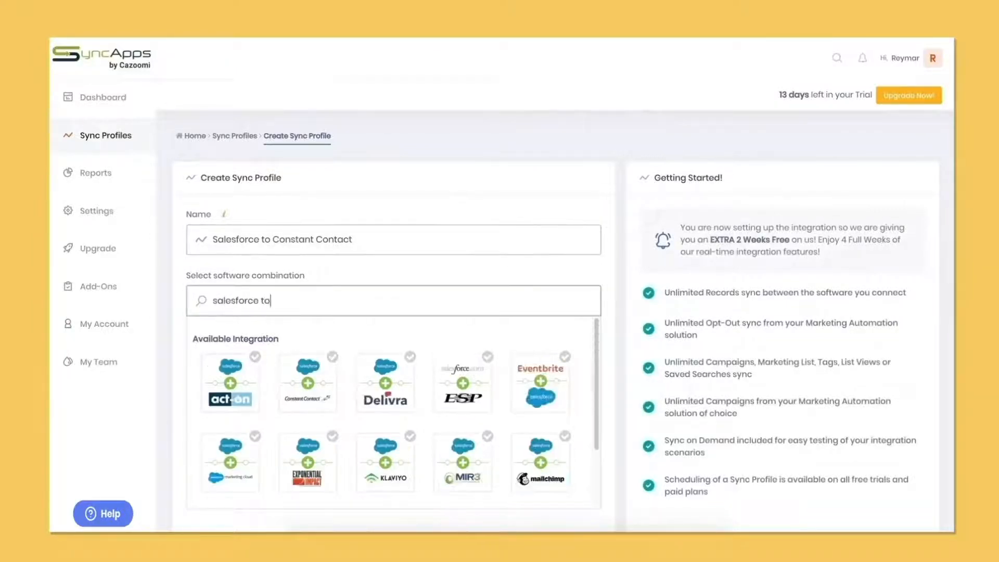
{"action": "type", "text": "cons"}
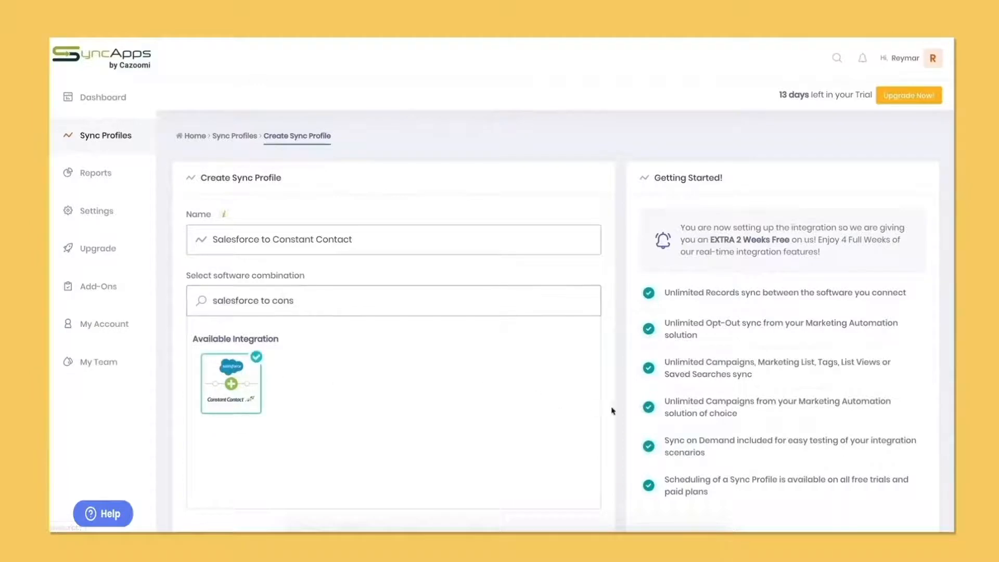
{"action": "scroll", "scroll_direction": "down", "scroll_amount": 3}
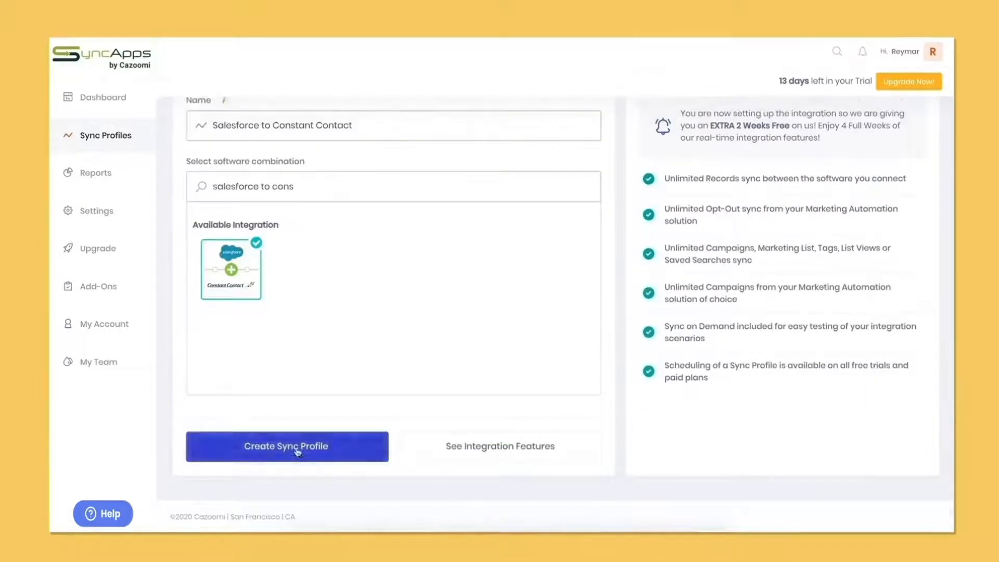
{"action": "left_click", "coordinate": [287, 446]}
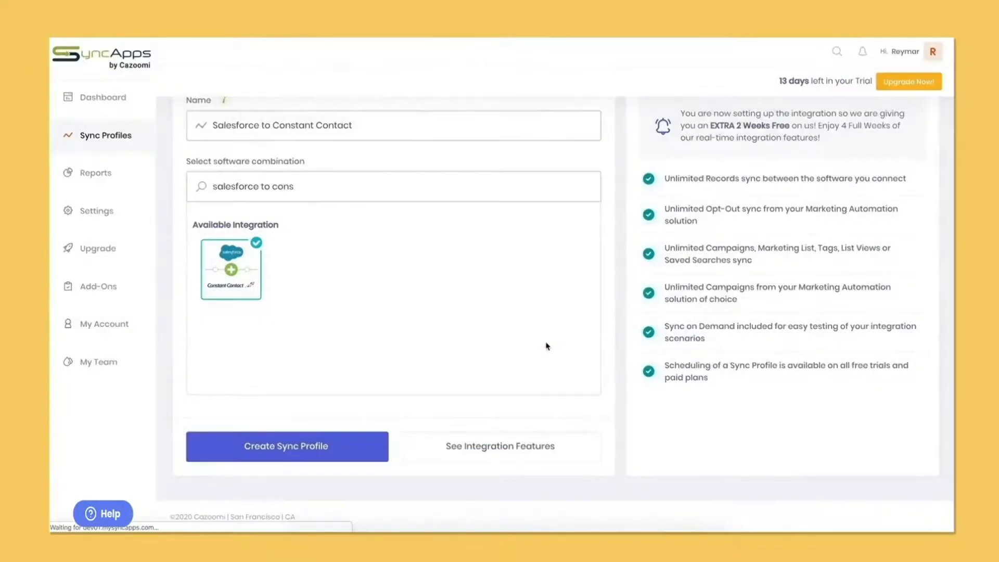
{"action": "left_click", "coordinate": [286, 447]}
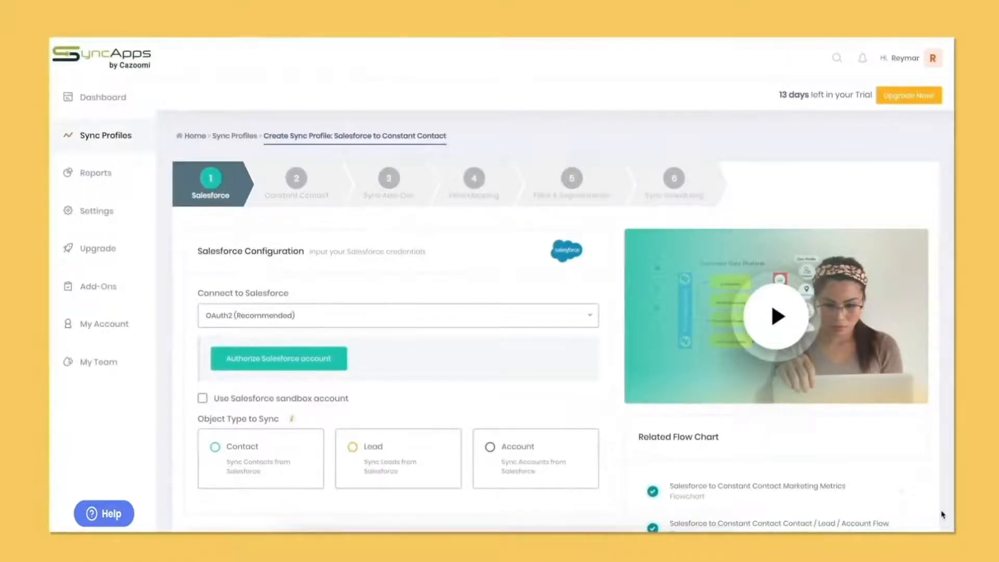
- Authorize the Salesforce account by logging in so it shows as connected
{"action": "left_click", "coordinate": [279, 358]}
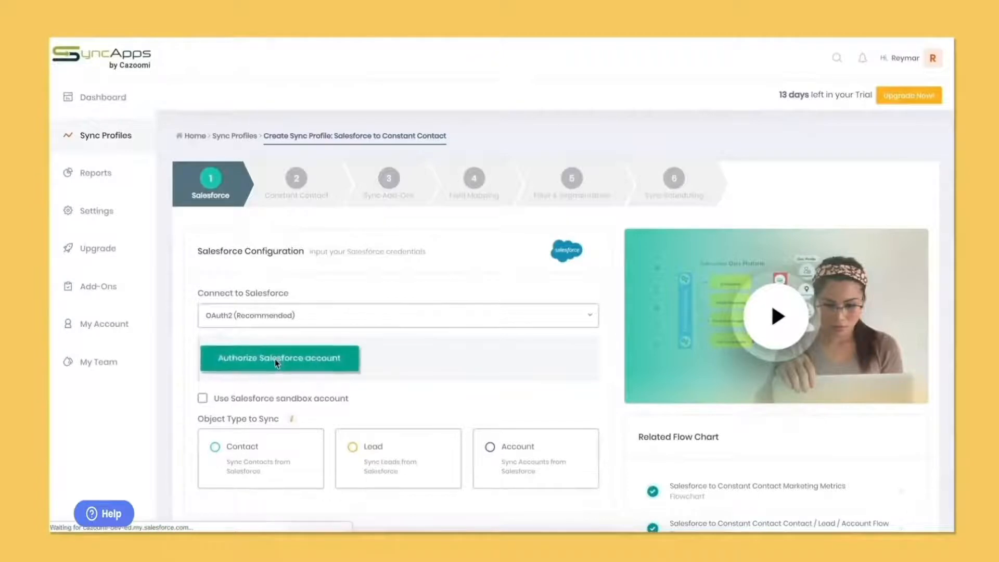
{"action": "left_click", "coordinate": [278, 358]}
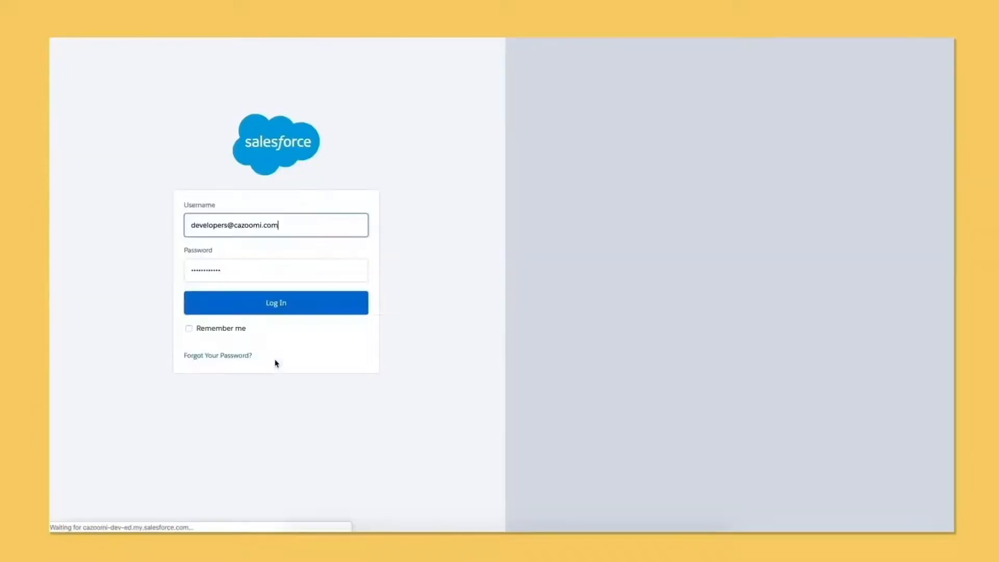
{"action": "left_click", "coordinate": [275, 301]}
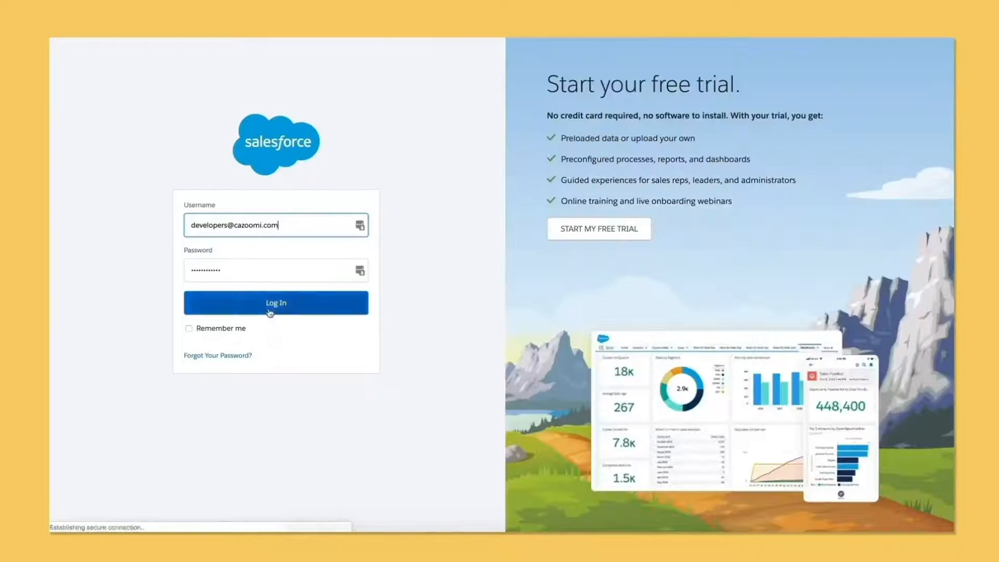
{"action": "left_click", "coordinate": [275, 302]}
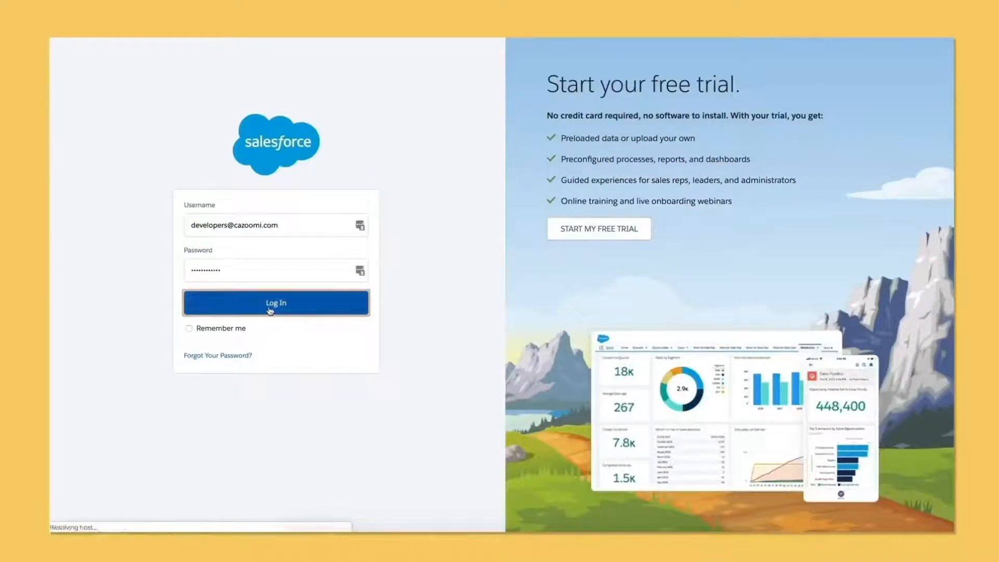
{"action": "left_click", "coordinate": [275, 303]}
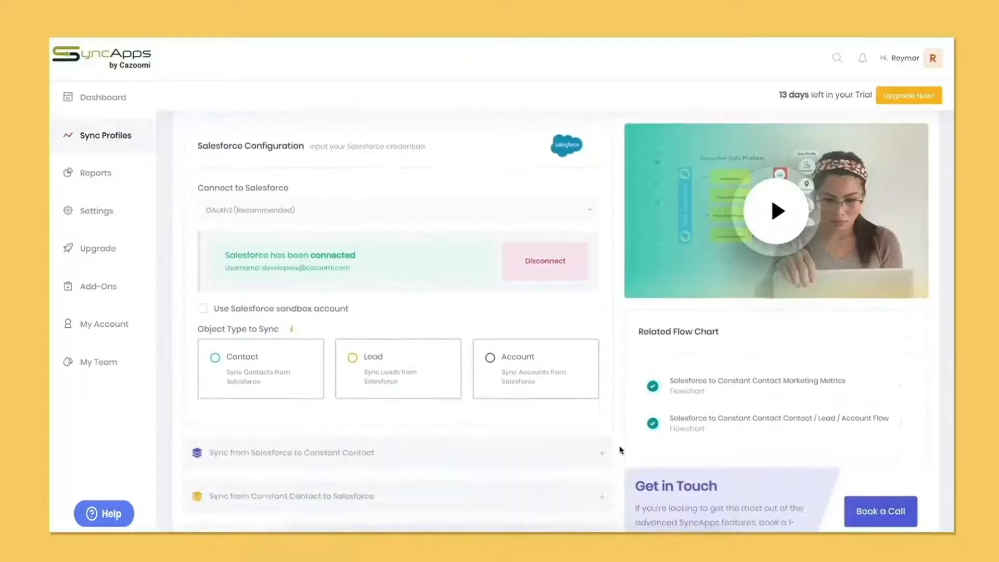
- Review the Salesforce-to-Constant Contact sync options and advance to the Constant Contact step
{"action": "scroll", "scroll_direction": "down", "scroll_amount": 3}
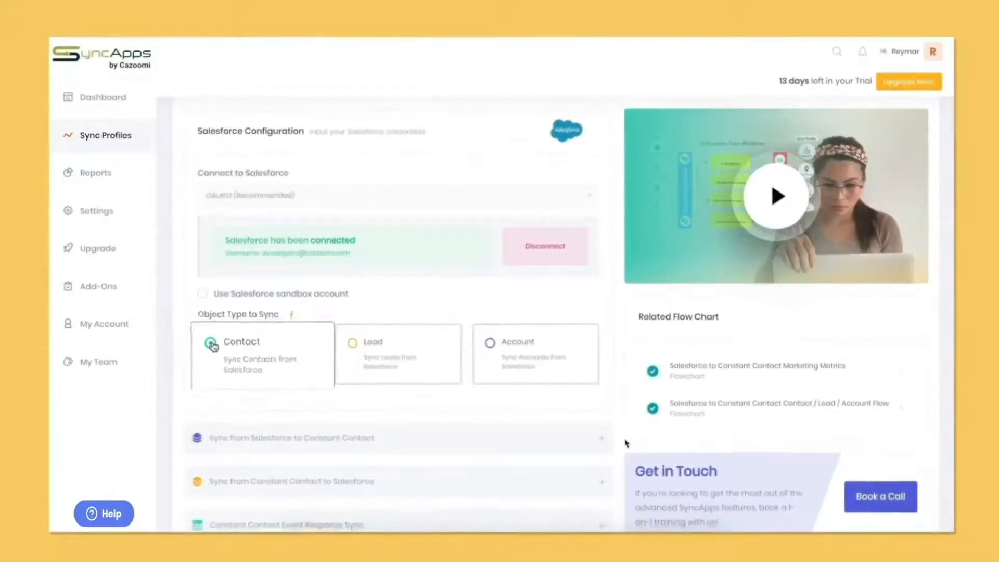
{"action": "scroll", "scroll_direction": "down", "scroll_amount": 3}
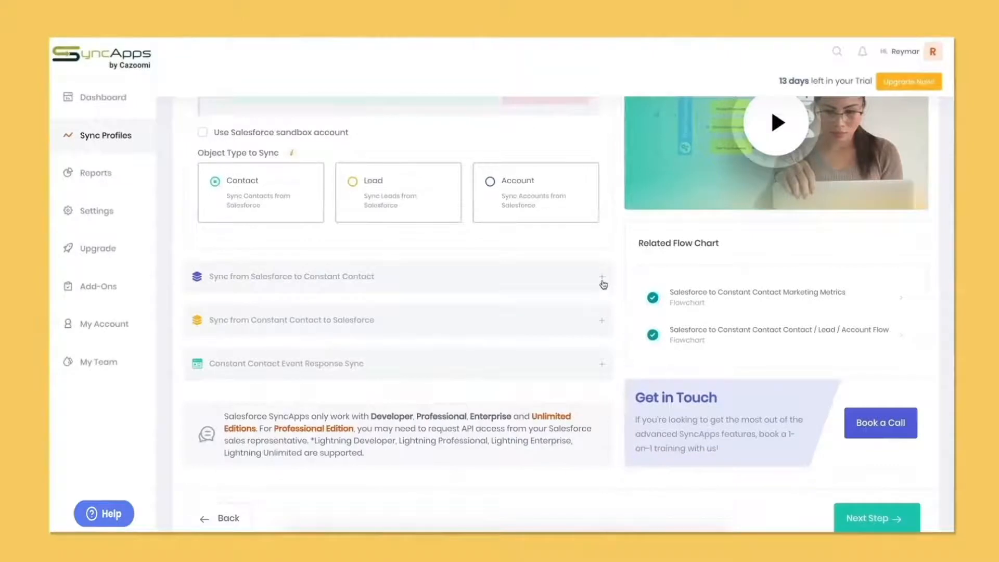
{"action": "left_click", "coordinate": [602, 277]}
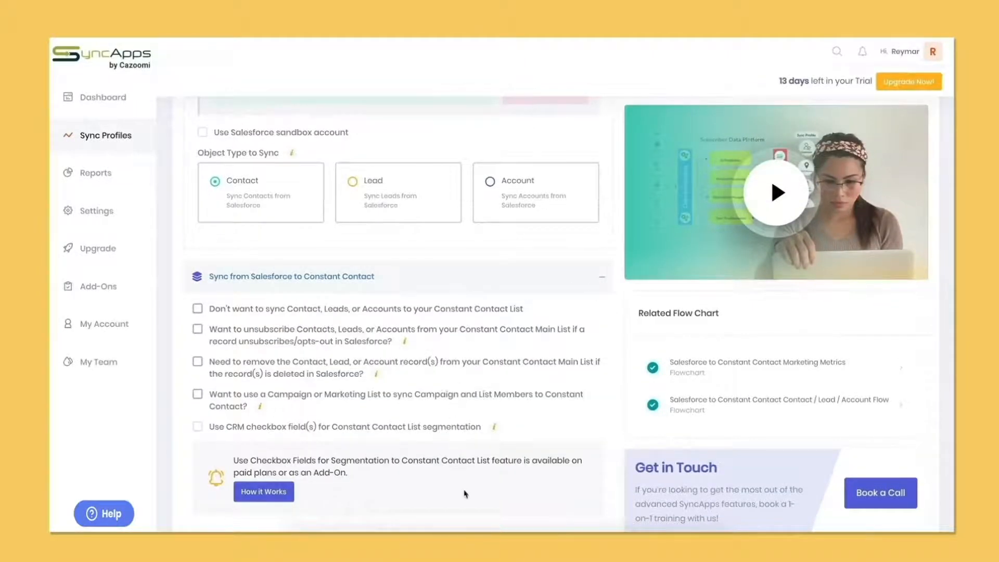
{"action": "scroll", "scroll_direction": "down", "scroll_amount": 3}
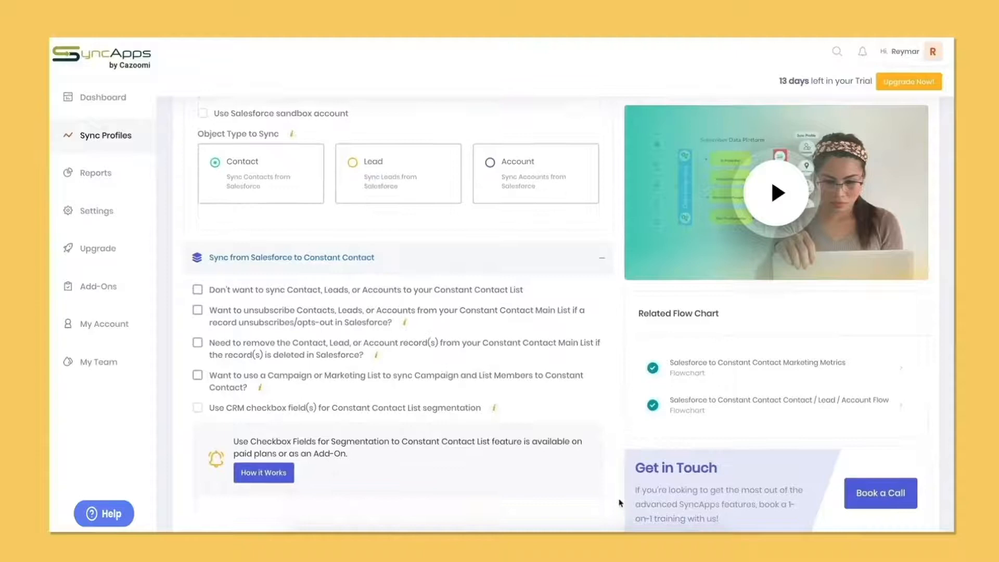
{"action": "scroll", "scroll_direction": "down", "scroll_amount": 3}
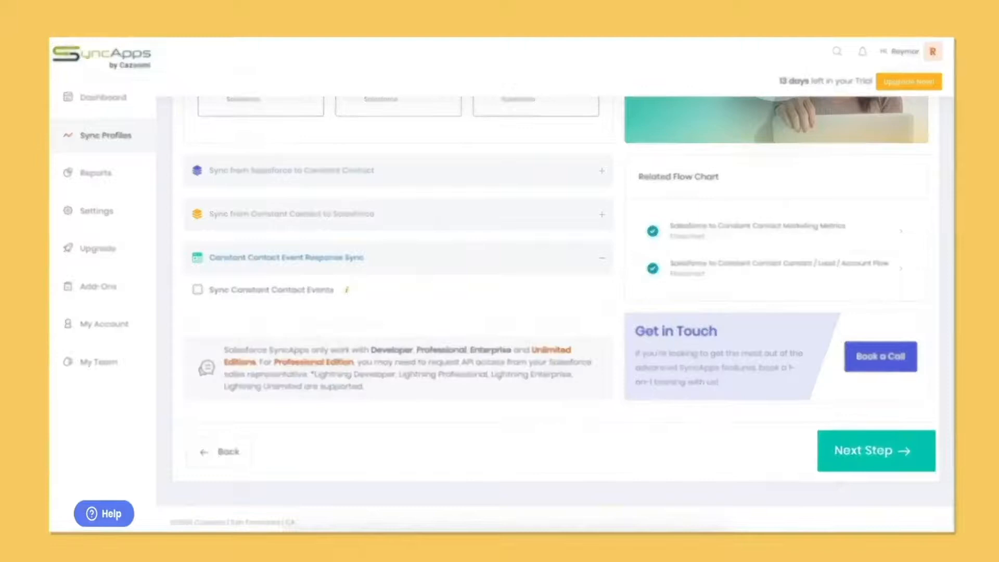
{"action": "left_click", "coordinate": [876, 451]}
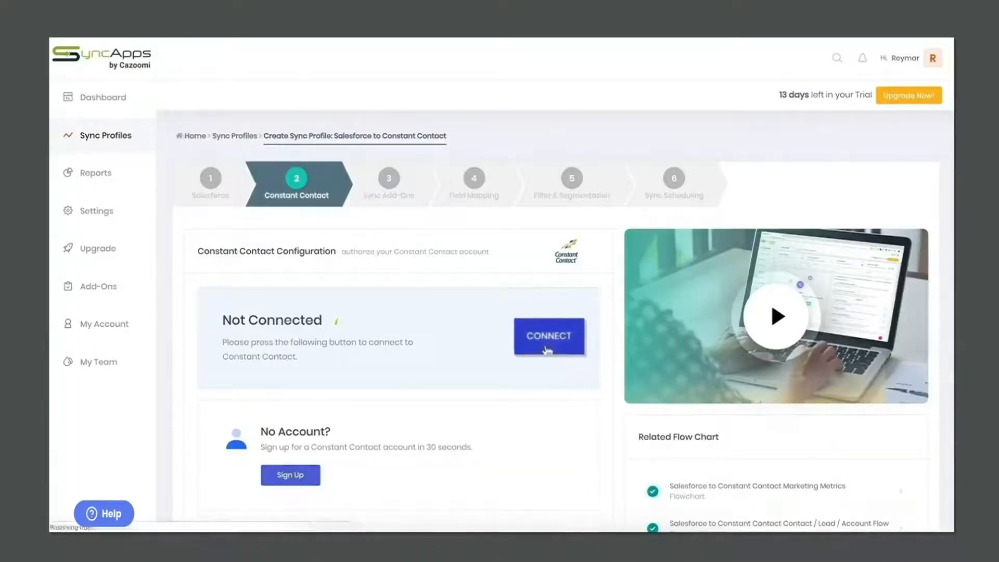
- Connect the Constant Contact account and allow SyncApps access to it
{"action": "left_click", "coordinate": [549, 336]}
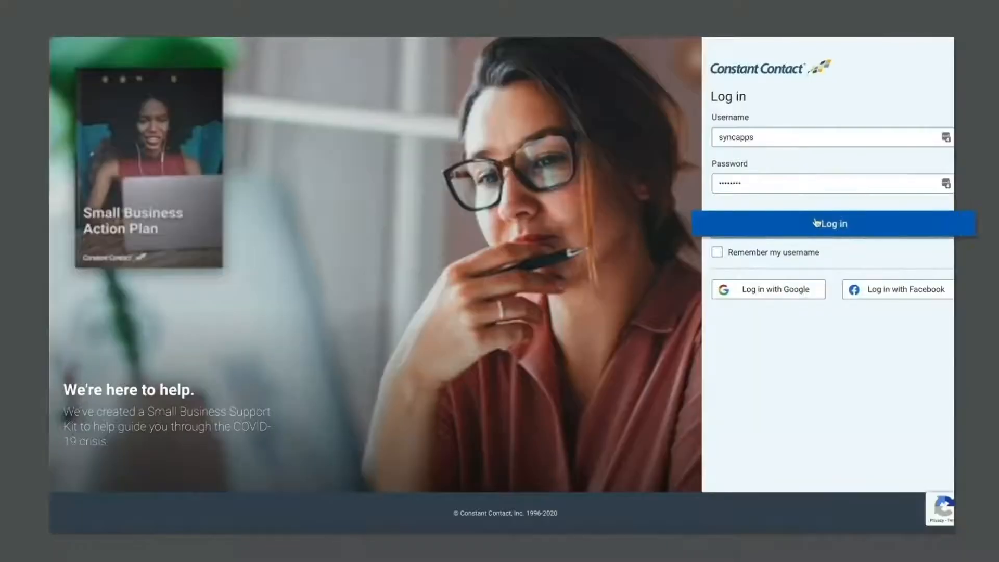
{"action": "left_click", "coordinate": [831, 223]}
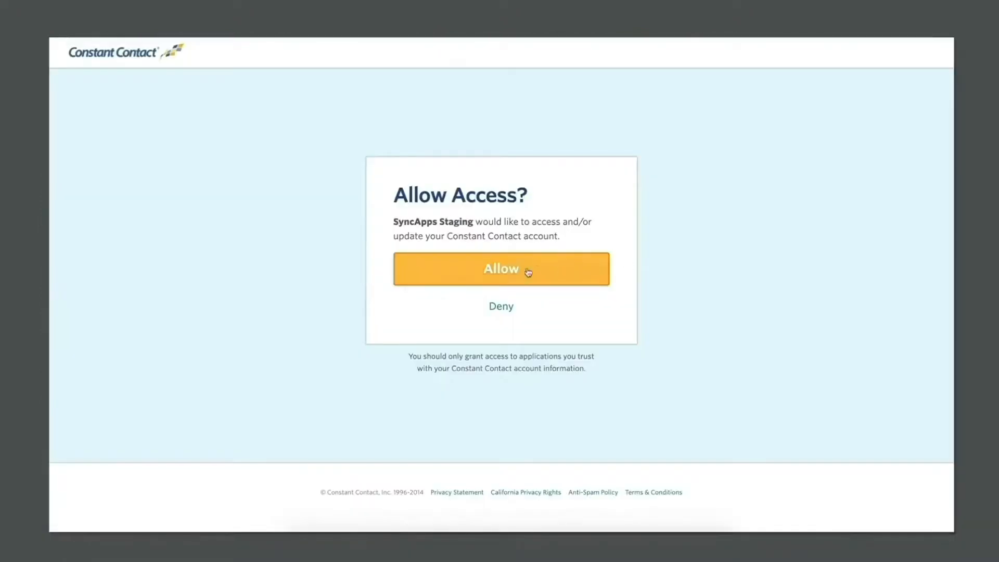
{"action": "left_click", "coordinate": [500, 269]}
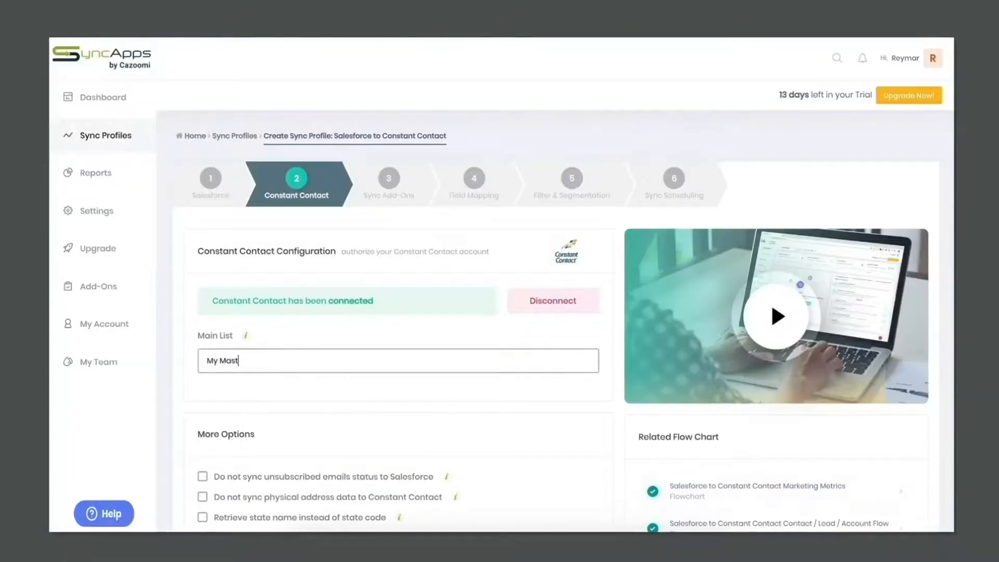
- Name the main list 'My Master List for Contacts' and continue to Sync Add-Ons
{"action": "type", "text": "er List for C"}
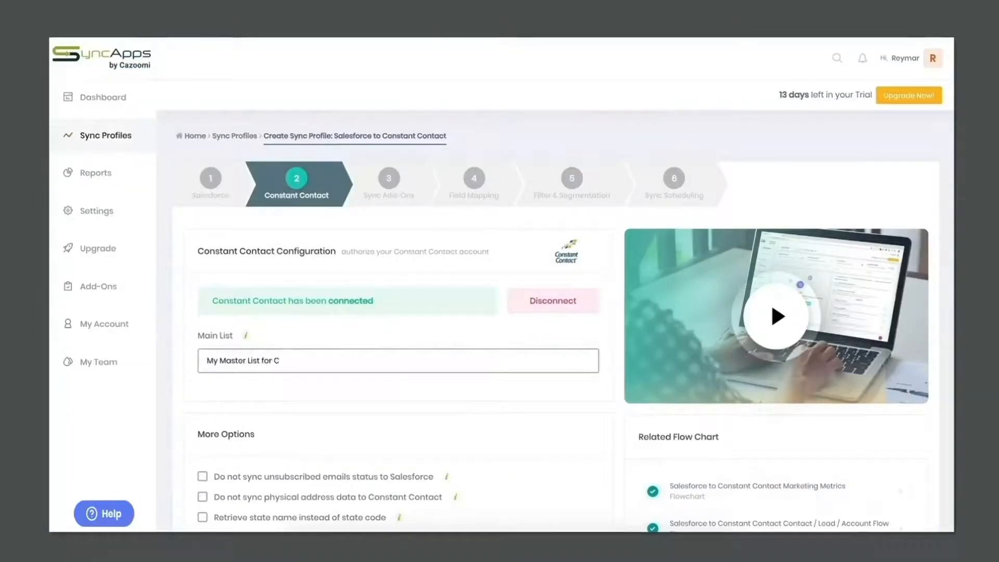
{"action": "type", "text": "ontacts"}
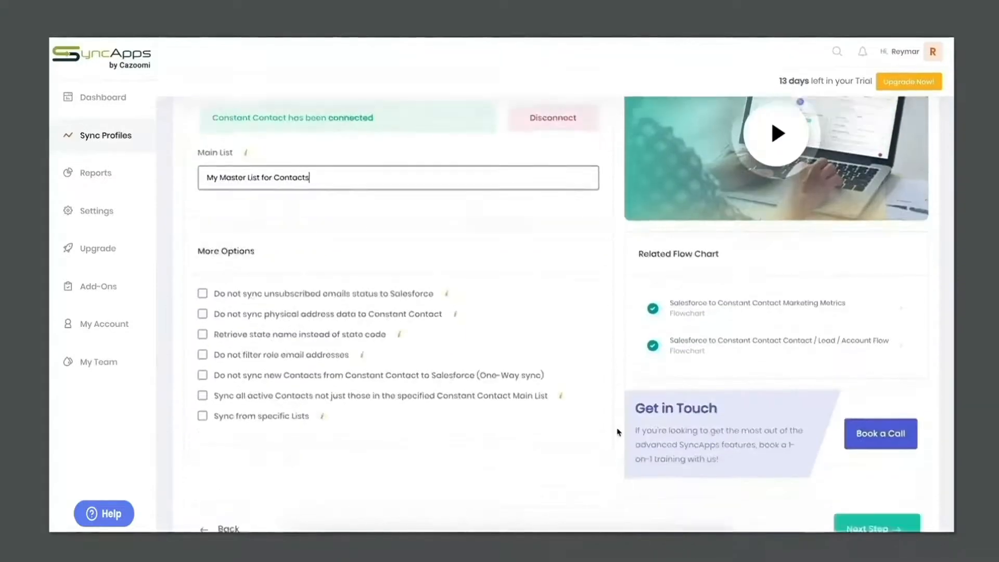
{"action": "left_click", "coordinate": [877, 528]}
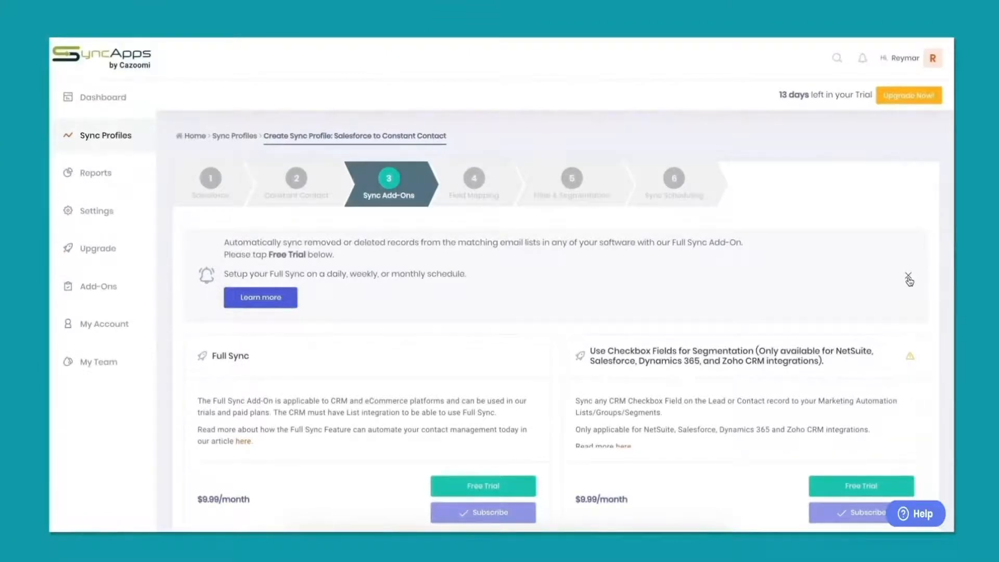
- Skip Sync Add-Ons and Field Mapping with no mappings, reaching Filter & Segmentation
{"action": "scroll", "scroll_direction": "down", "scroll_amount": 3}
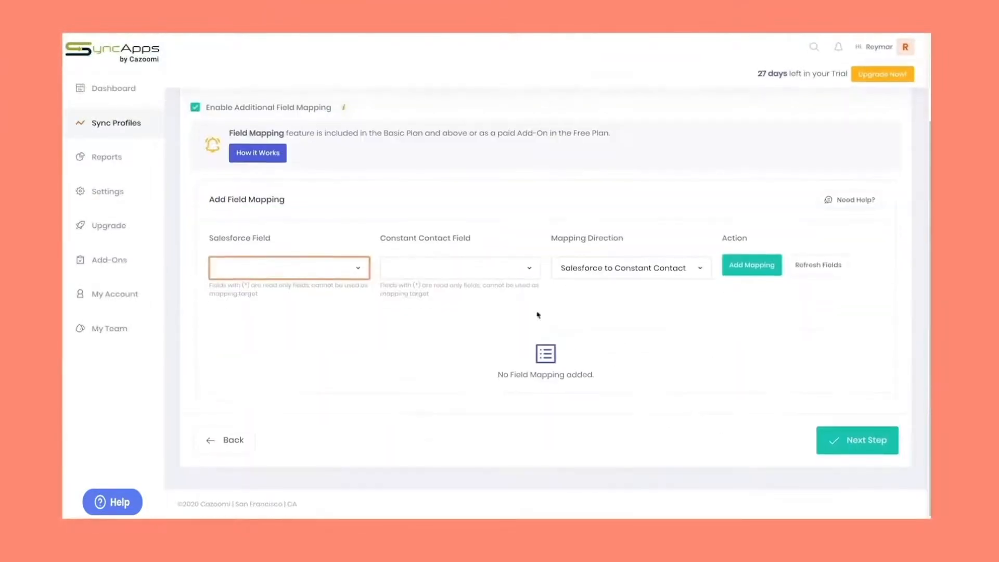
{"action": "left_click", "coordinate": [458, 268]}
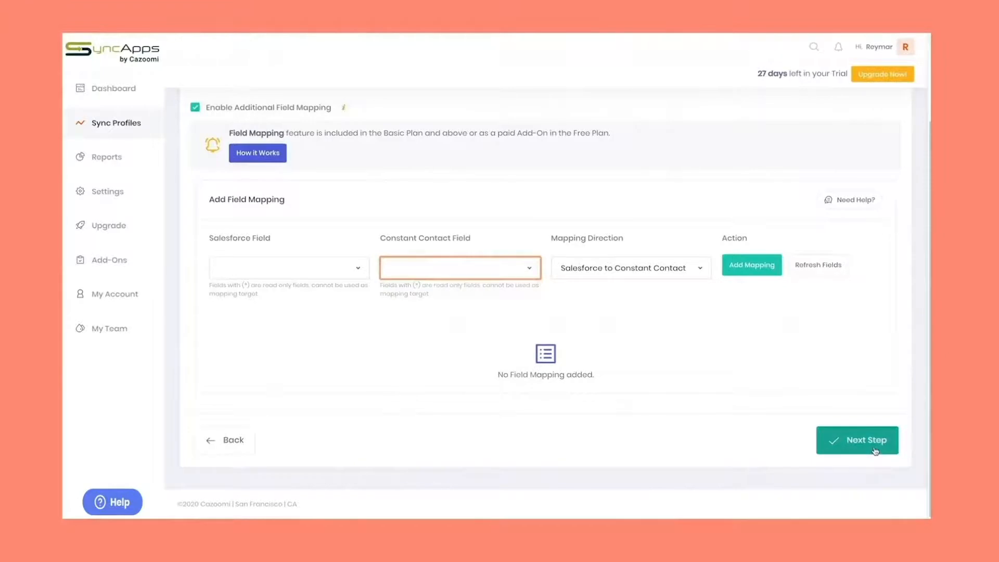
{"action": "left_click", "coordinate": [856, 439]}
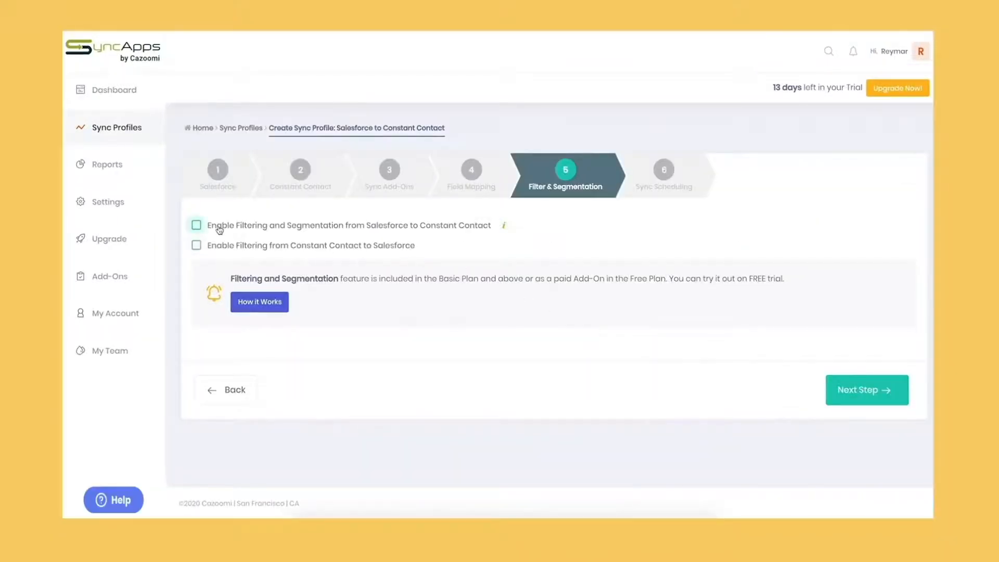
- Enable Salesforce-to-Constant Contact filtering where City is equal to NYC
{"action": "left_click", "coordinate": [196, 225]}
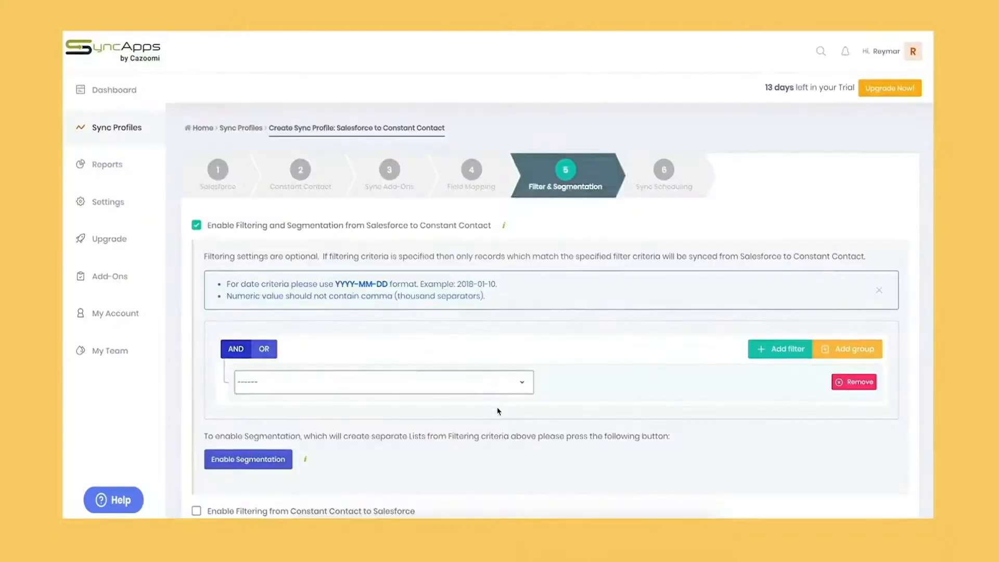
{"action": "left_click", "coordinate": [382, 382]}
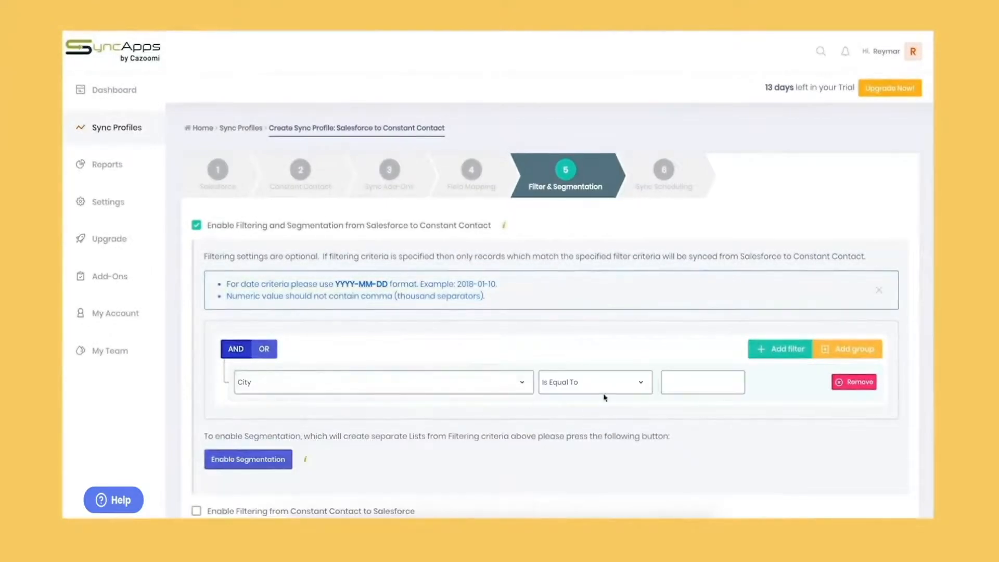
{"action": "type", "text": "NYC"}
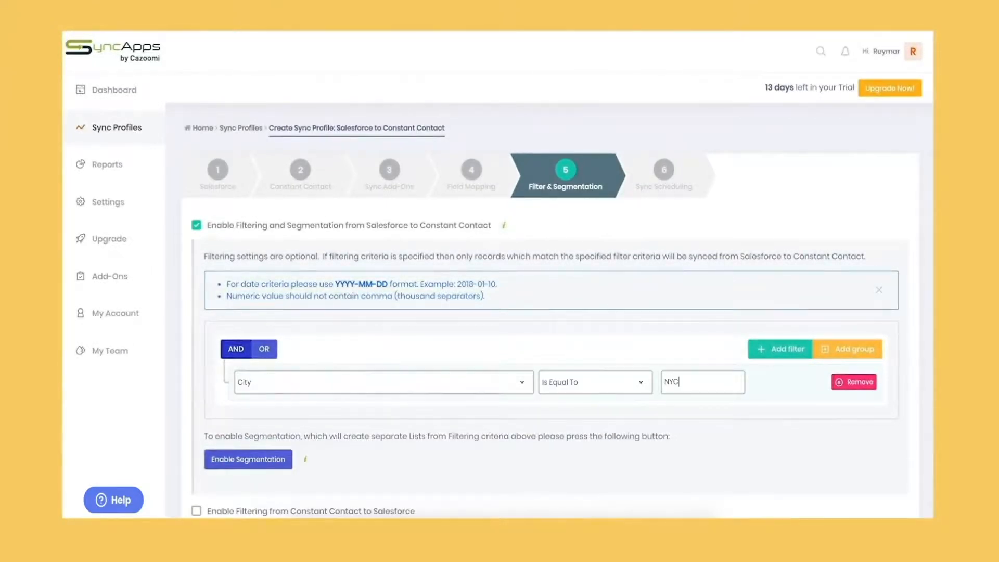
{"action": "scroll", "scroll_direction": "down", "scroll_amount": 3}
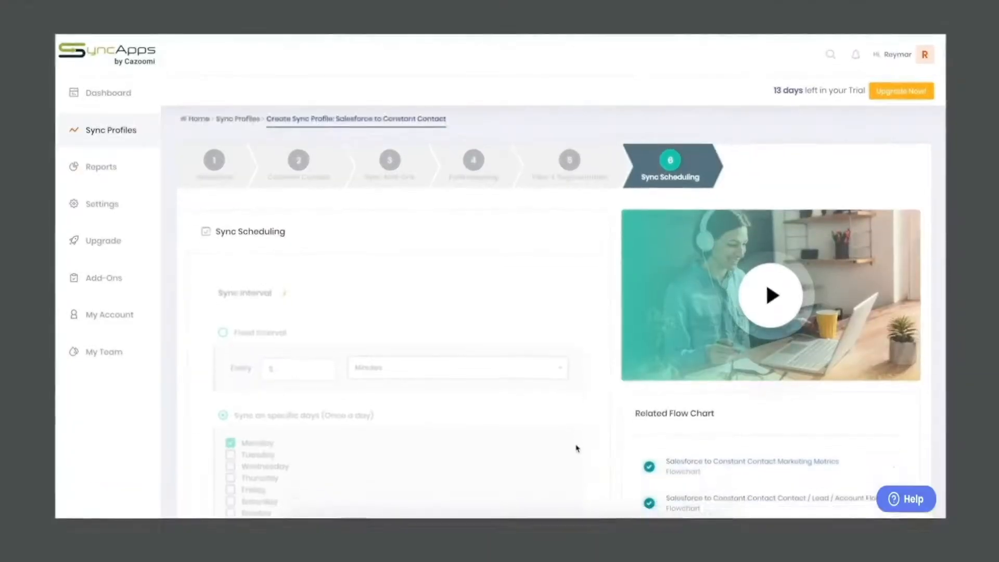
- Finish the profile keeping the Every 24 hours, 12–3 AM CST schedule
{"action": "scroll", "scroll_direction": "down", "scroll_amount": 3}
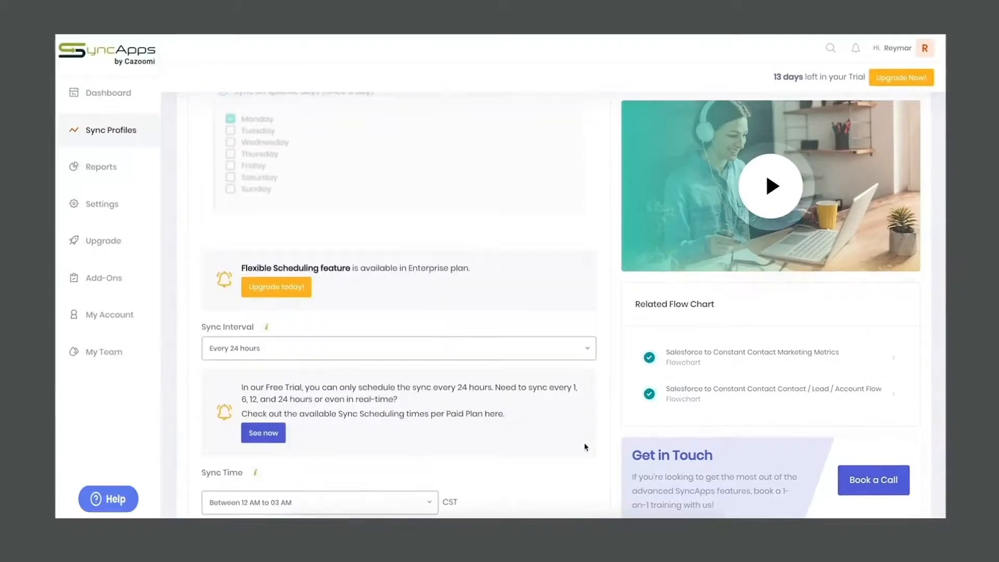
{"action": "scroll", "scroll_direction": "down", "scroll_amount": 3}
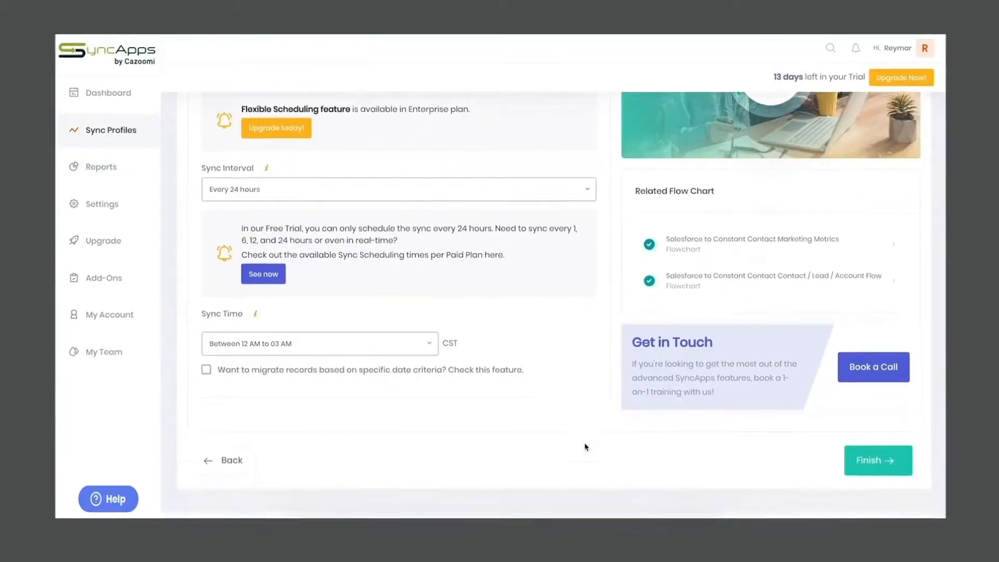
{"action": "scroll", "scroll_direction": "down", "scroll_amount": 3}
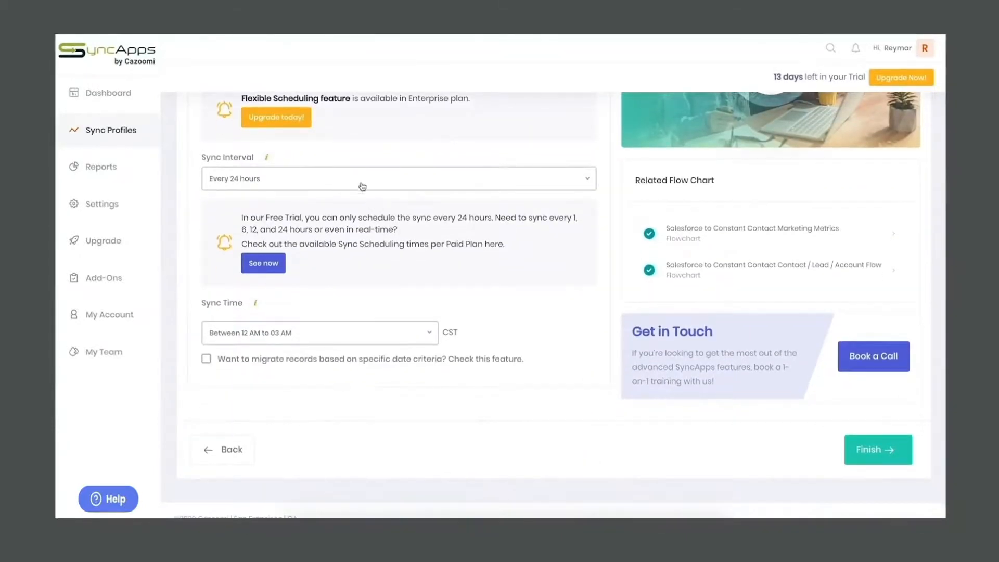
{"action": "left_click", "coordinate": [396, 178]}
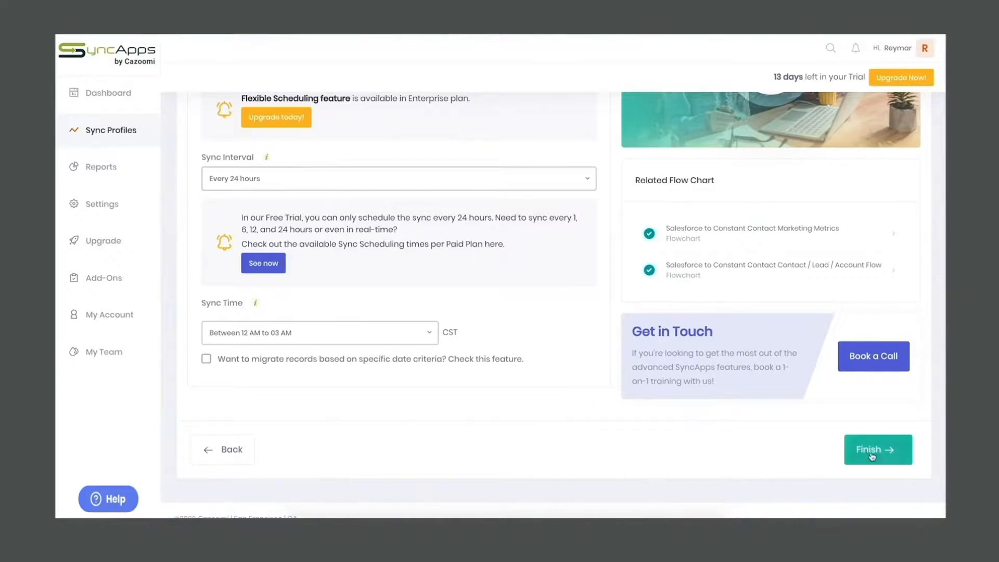
{"action": "left_click", "coordinate": [878, 450]}
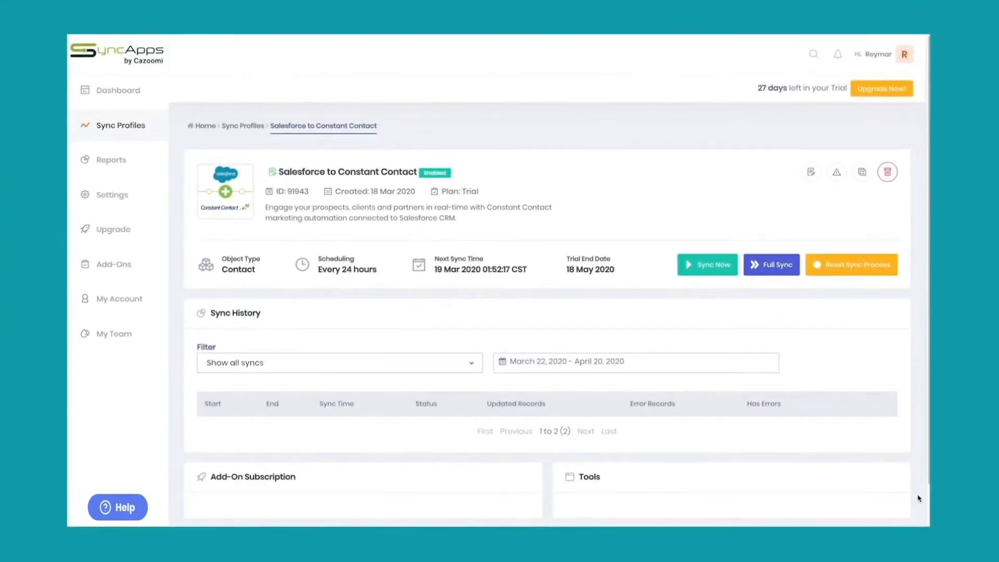
{"action": "mouse_move", "coordinate": [751, 333]}
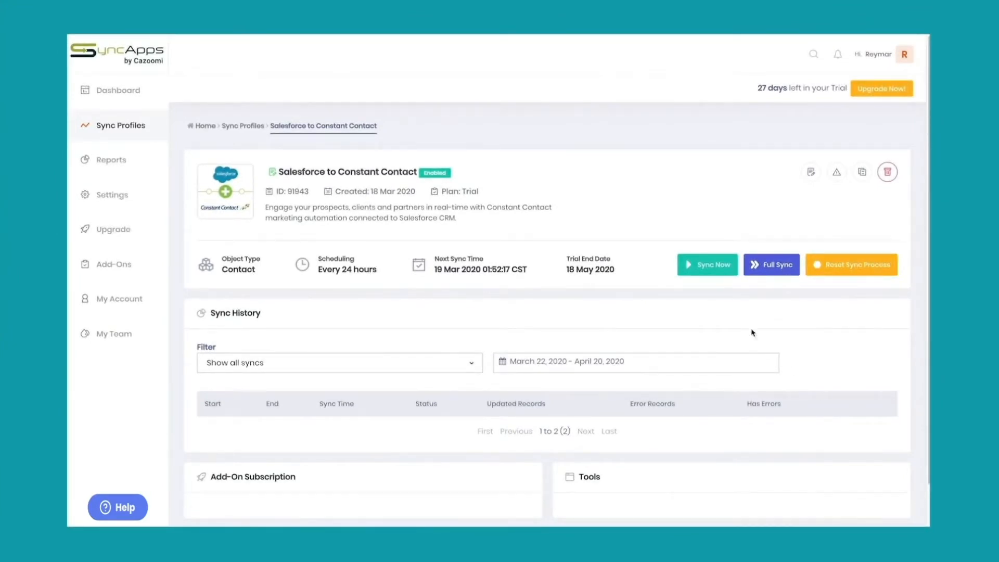
- Start a manual Sync Now on the finished profile
{"action": "left_click", "coordinate": [706, 264]}
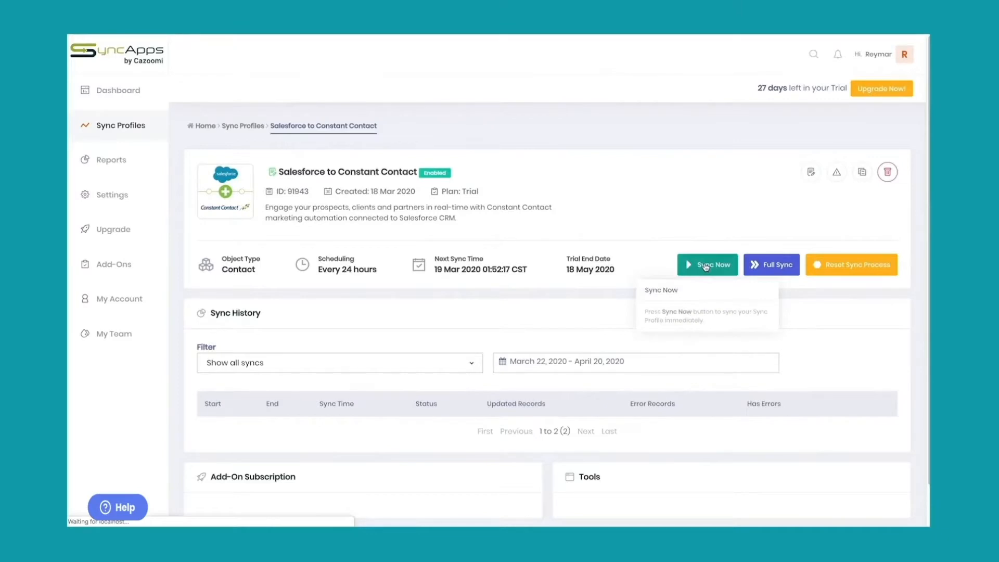
{"action": "left_click", "coordinate": [707, 264]}
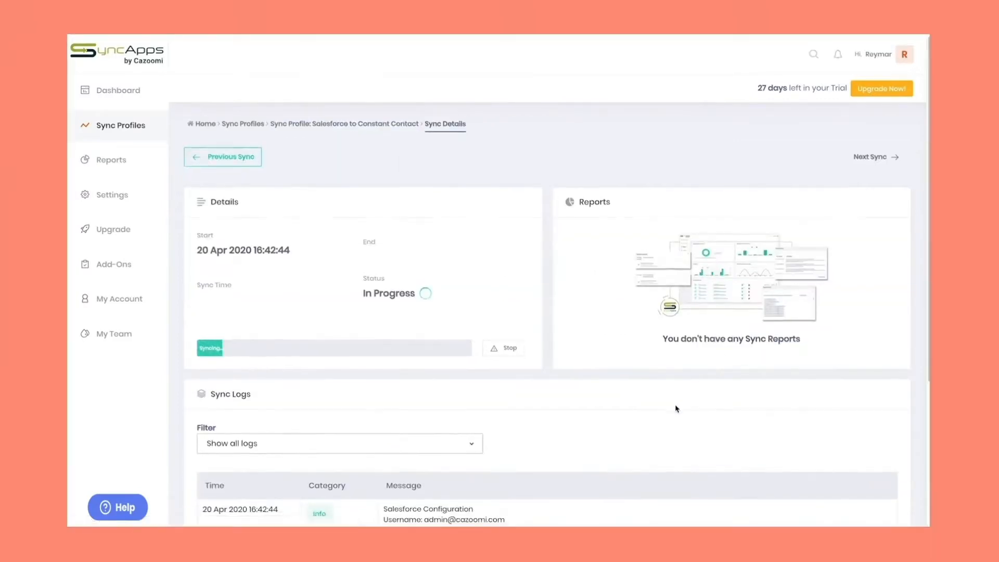
{"action": "scroll", "scroll_direction": "down", "scroll_amount": 3}
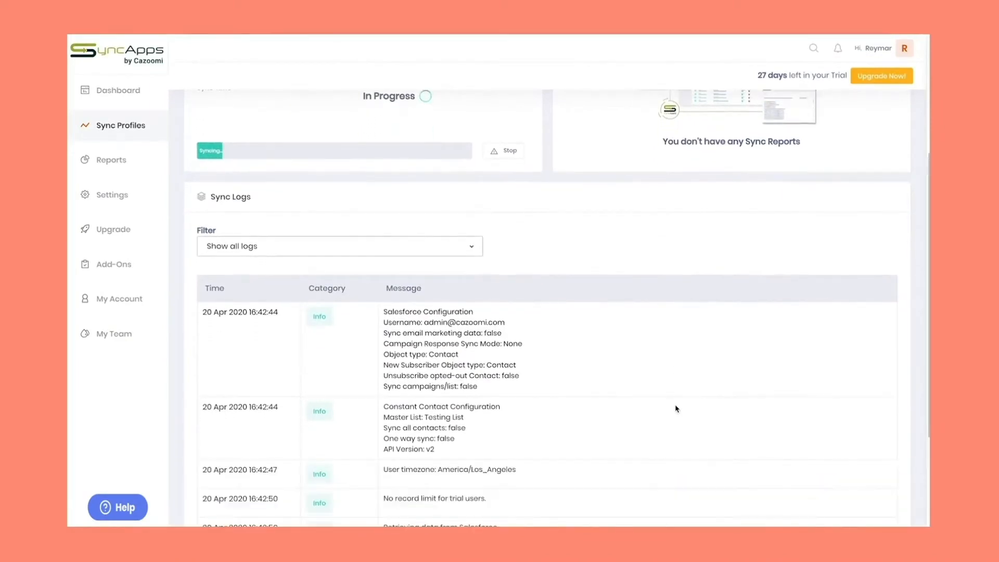
{"action": "scroll", "scroll_direction": "down", "scroll_amount": 3}
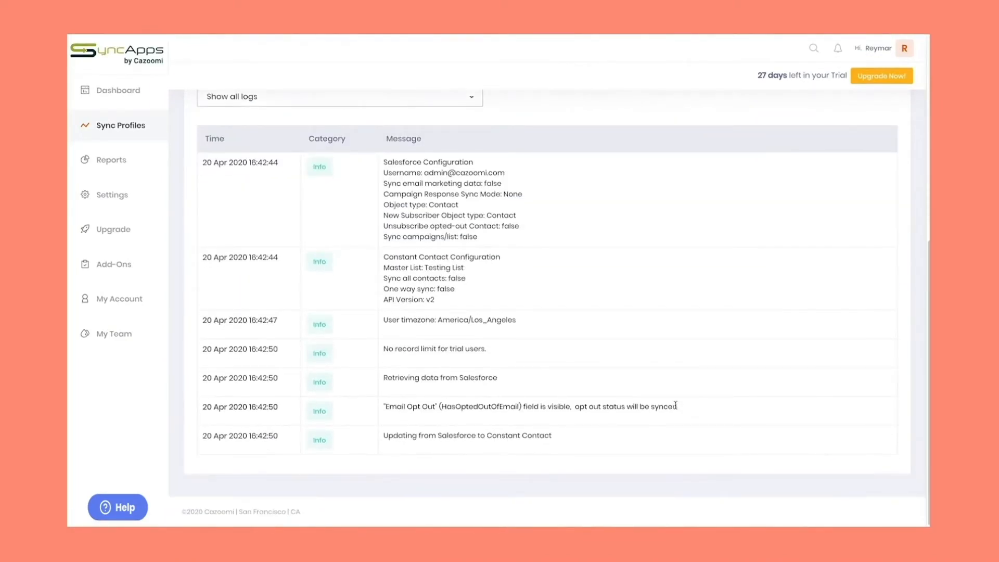